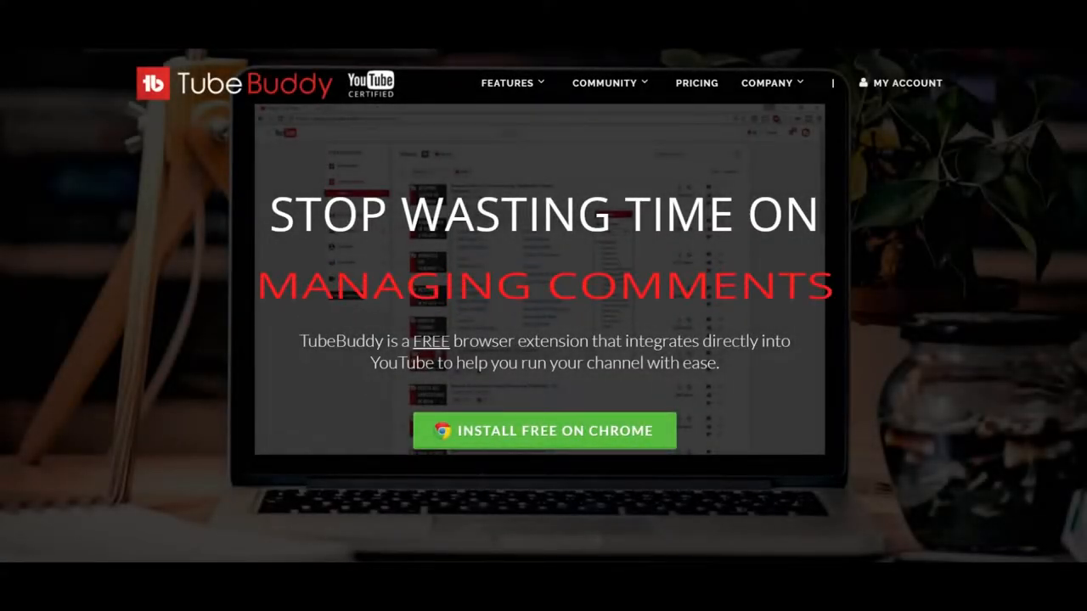
Step: Close the Manuals & Software popup to reveal the M991 Wireless Gaming Mouse result on the download page
scroll("down", 3)
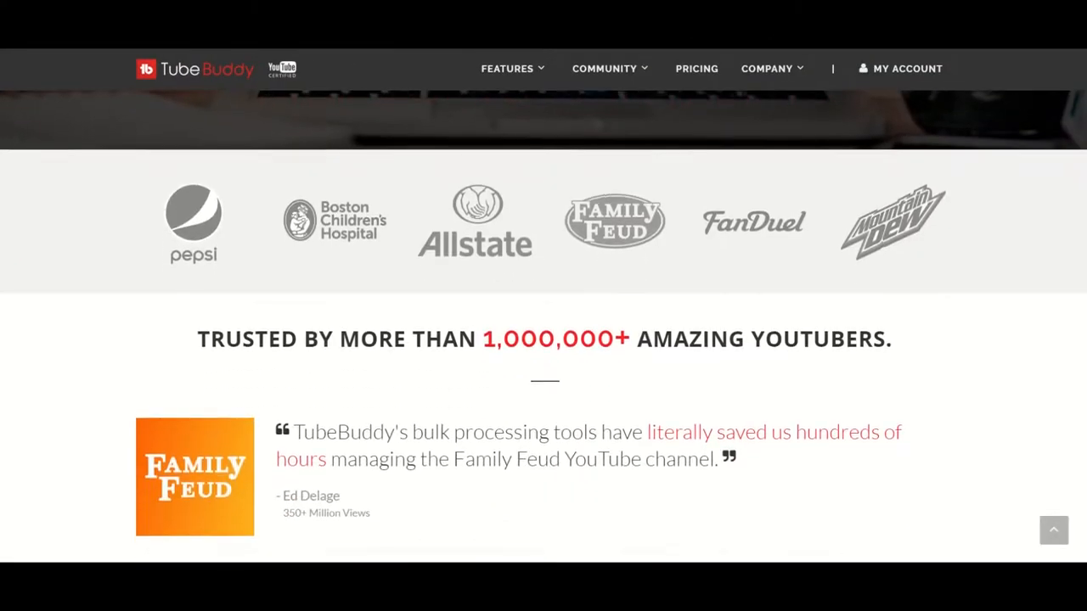
scroll("down", 3)
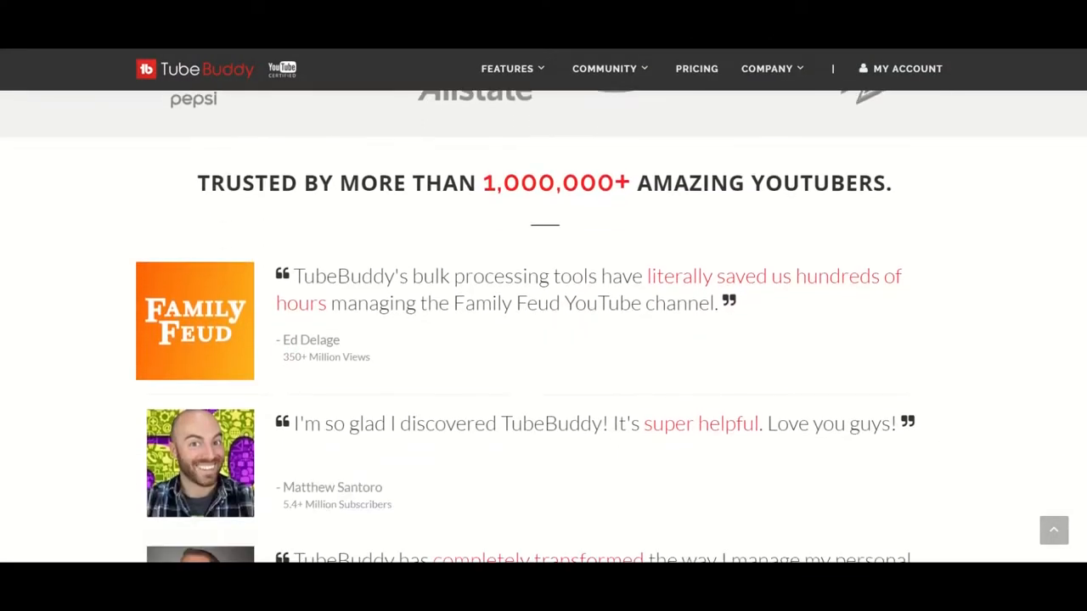
scroll("down", 3)
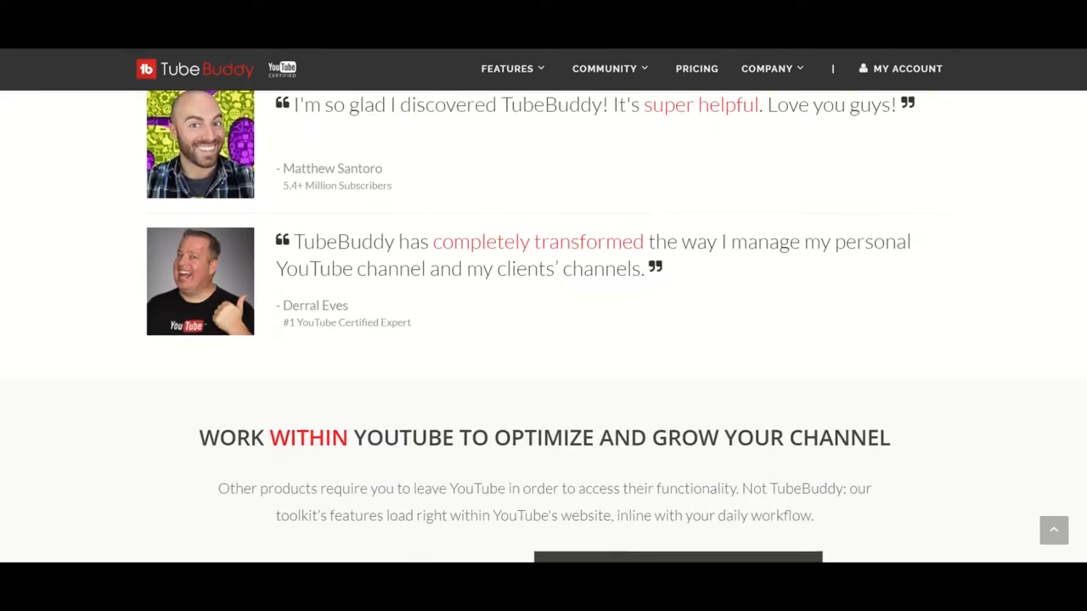
scroll("down", 3)
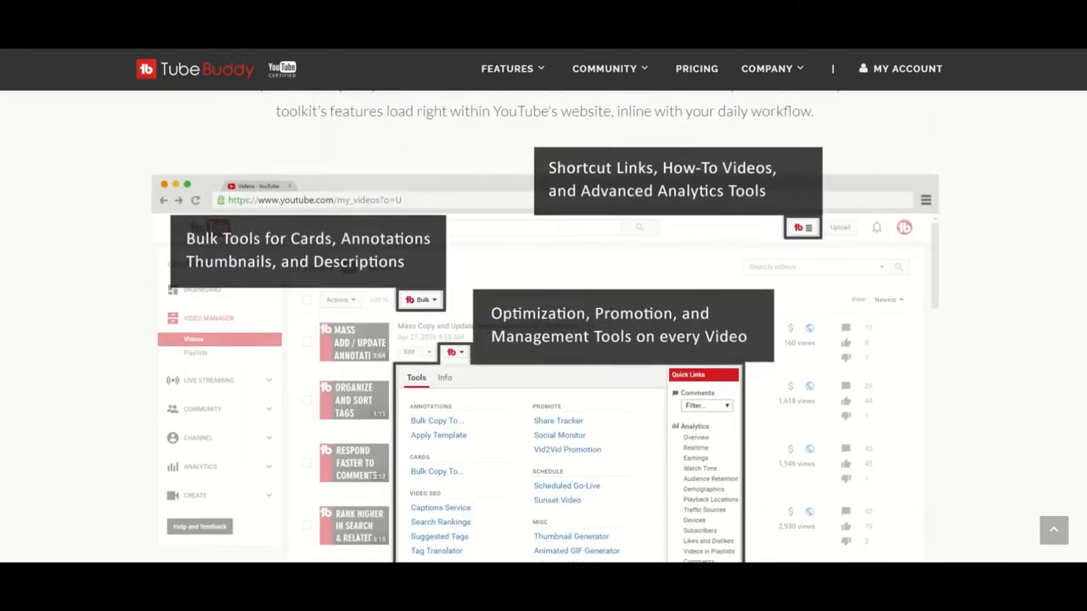
scroll("down", 3)
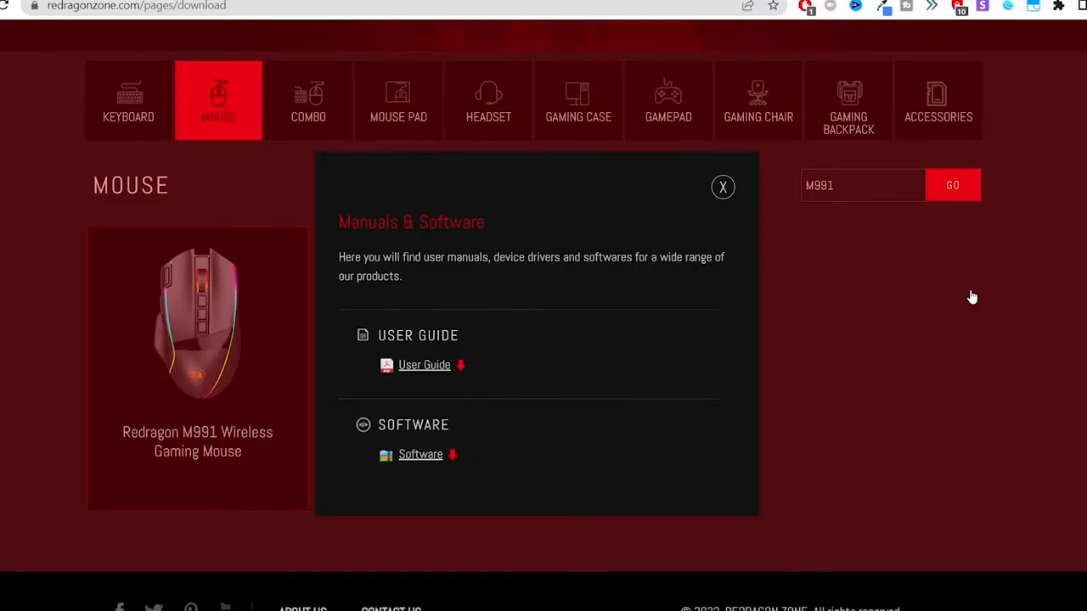
left_click(723, 187)
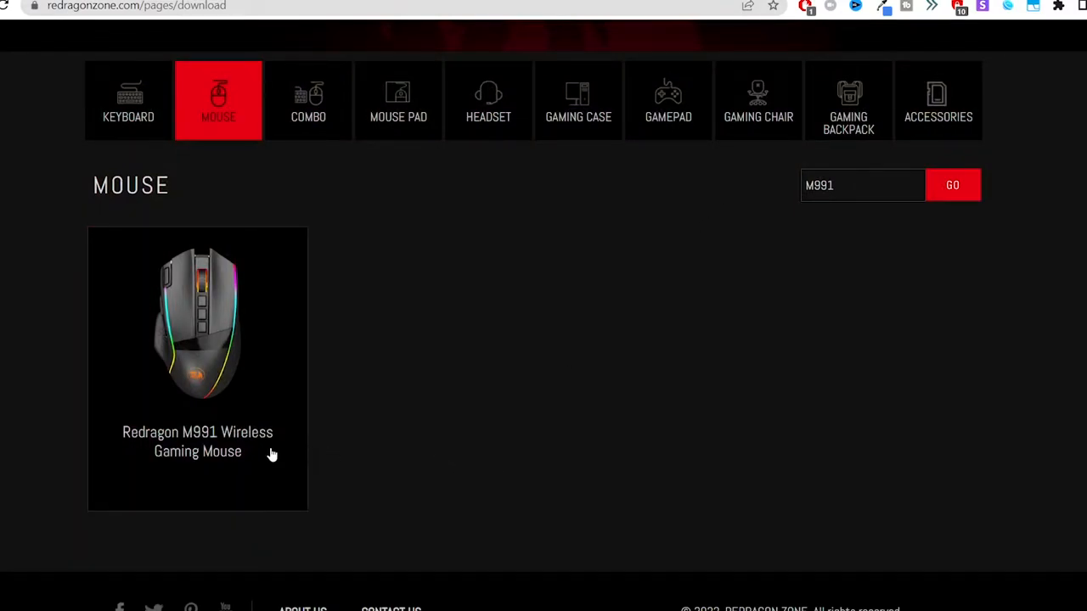
mouse_move(268, 456)
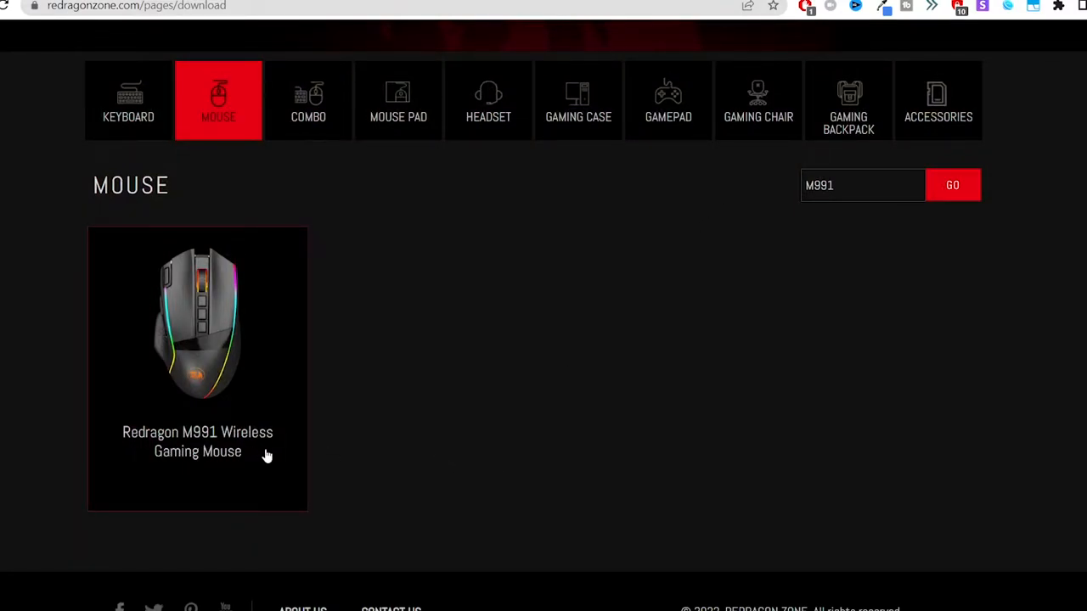
mouse_move(497, 331)
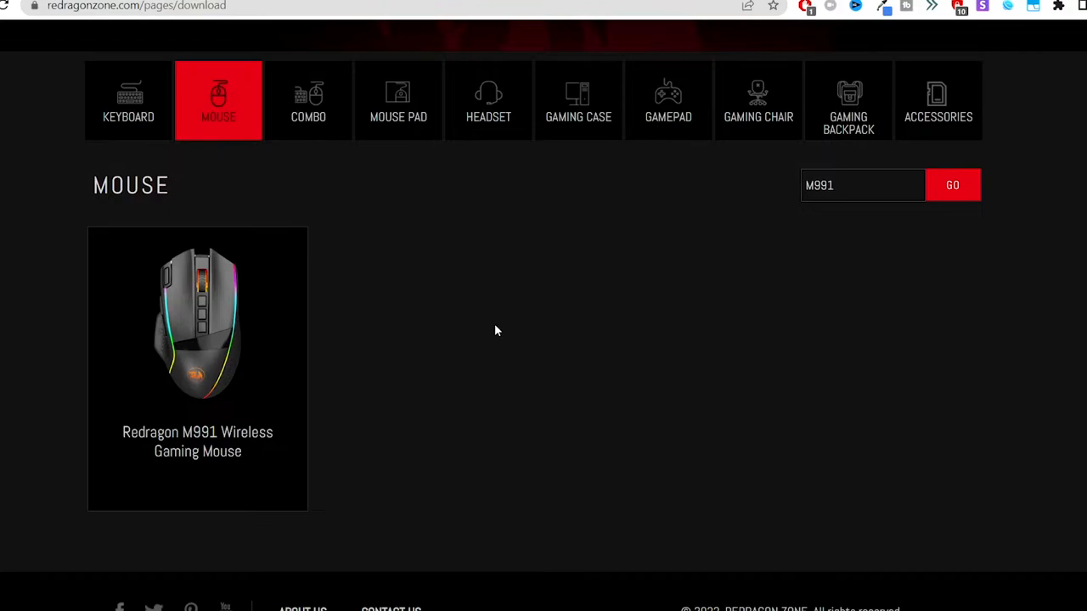
mouse_move(451, 342)
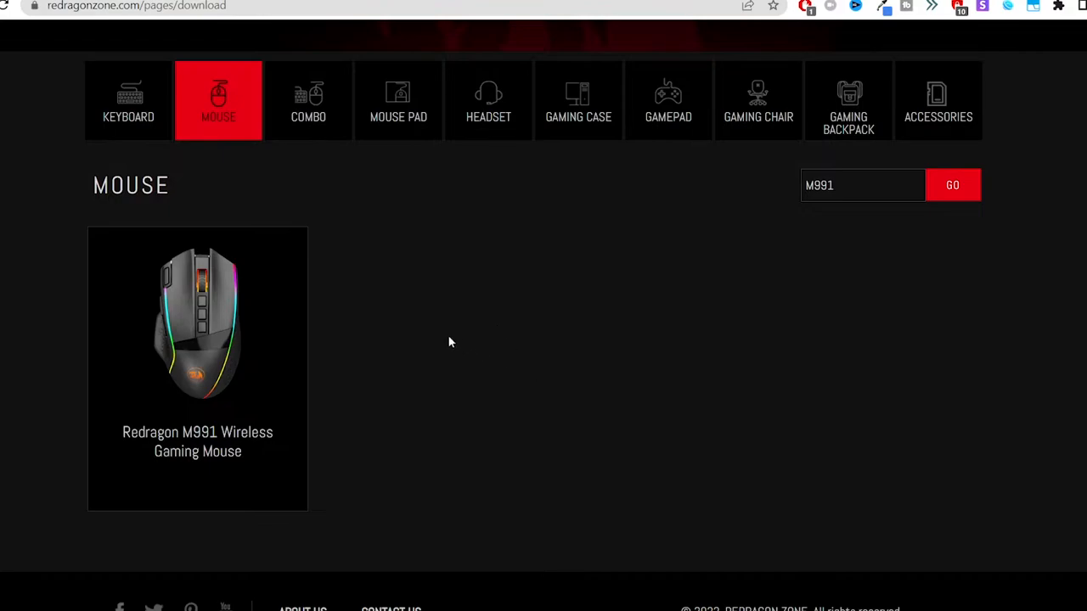
mouse_move(435, 329)
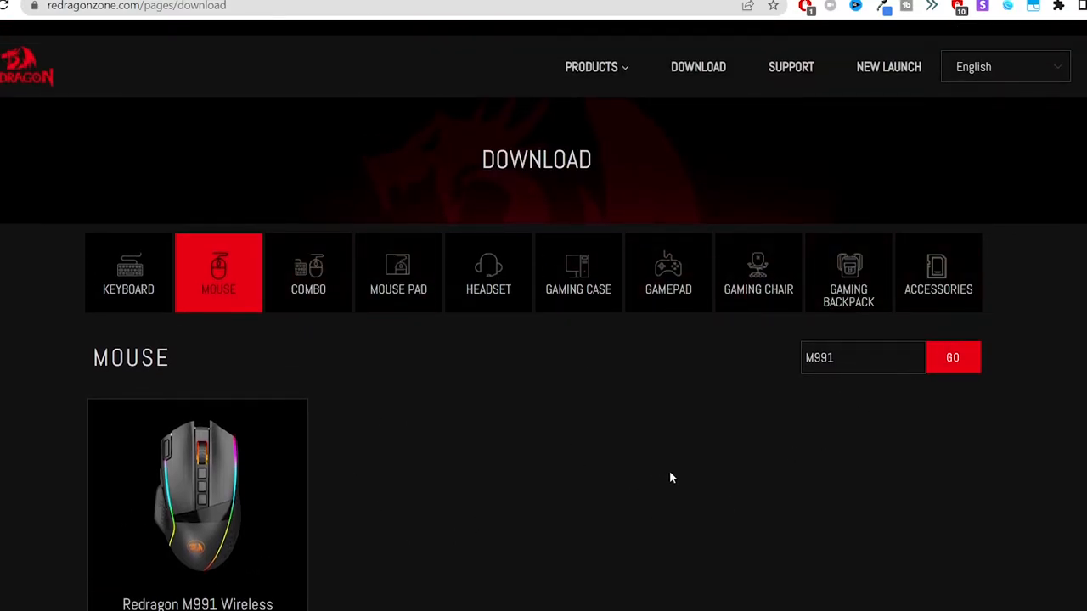
scroll("down", 3)
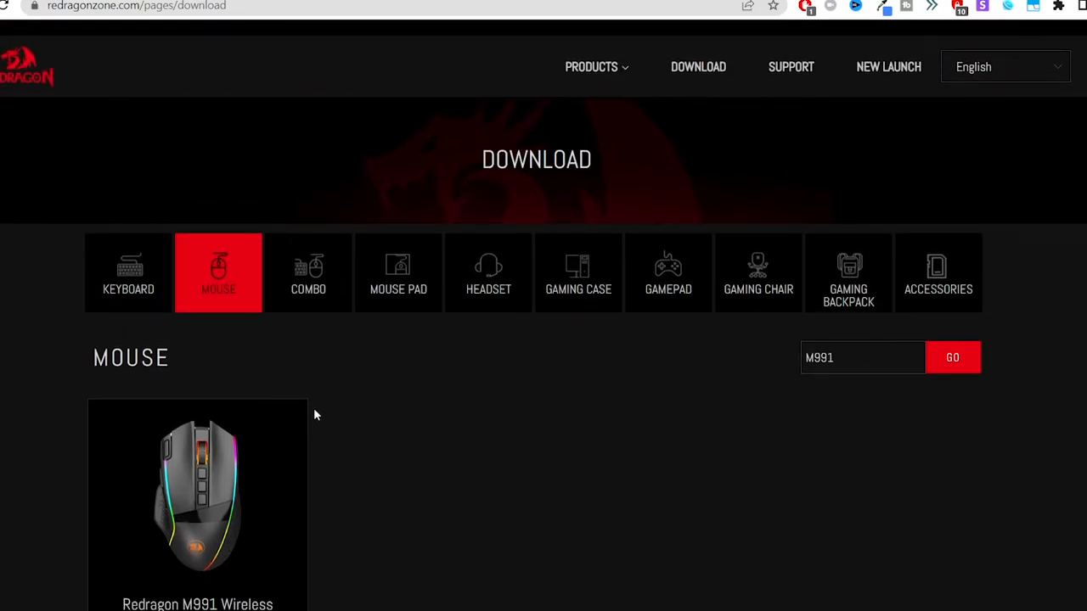
scroll("down", 3)
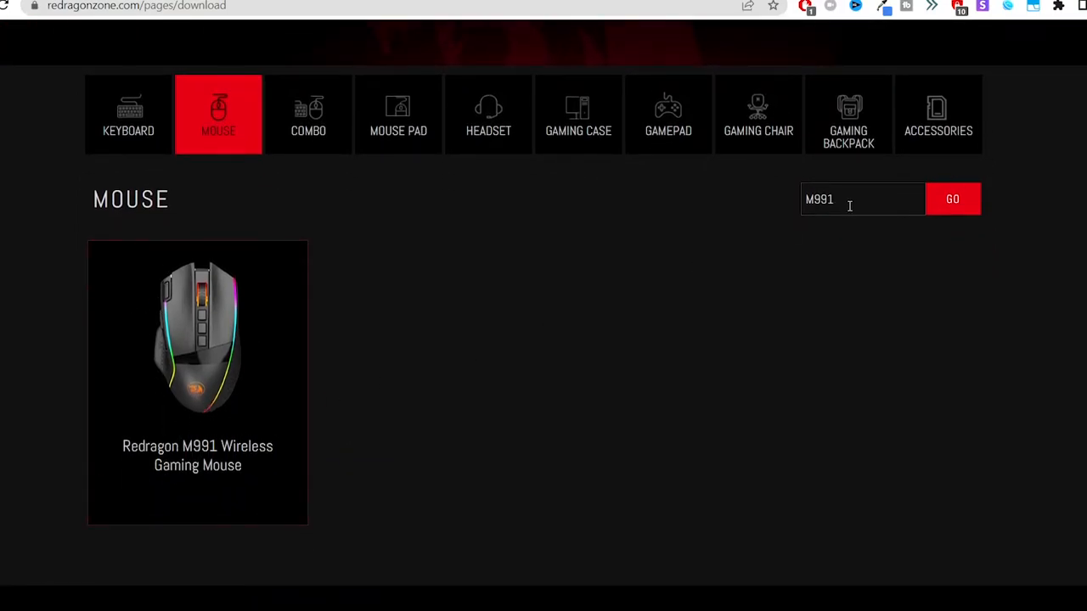
Step: Download the M991 software from its Manuals & Software popup and close the popup
double_click(849, 199)
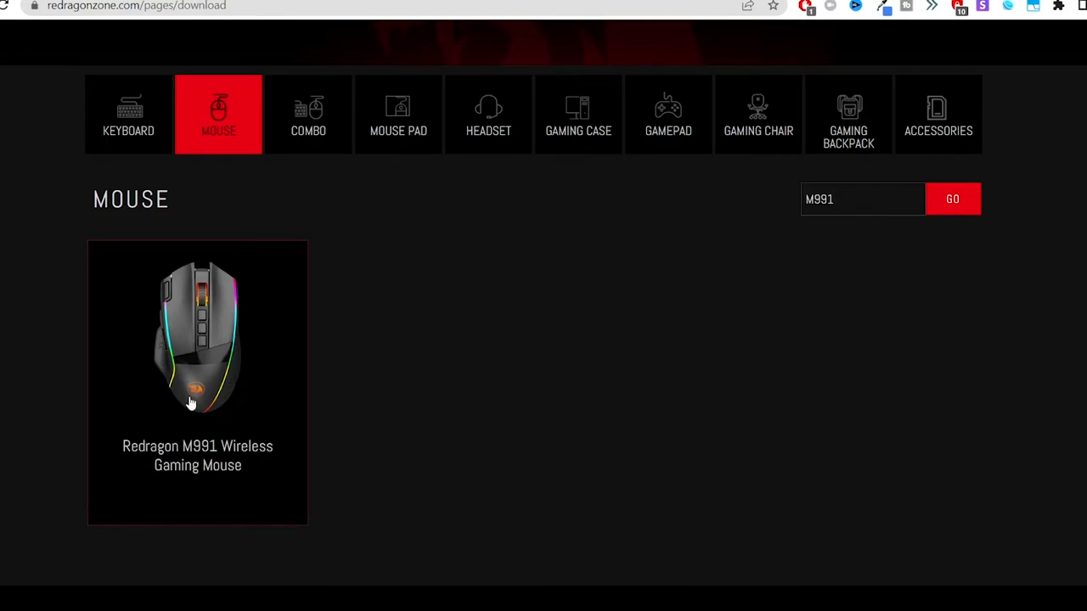
left_click(197, 336)
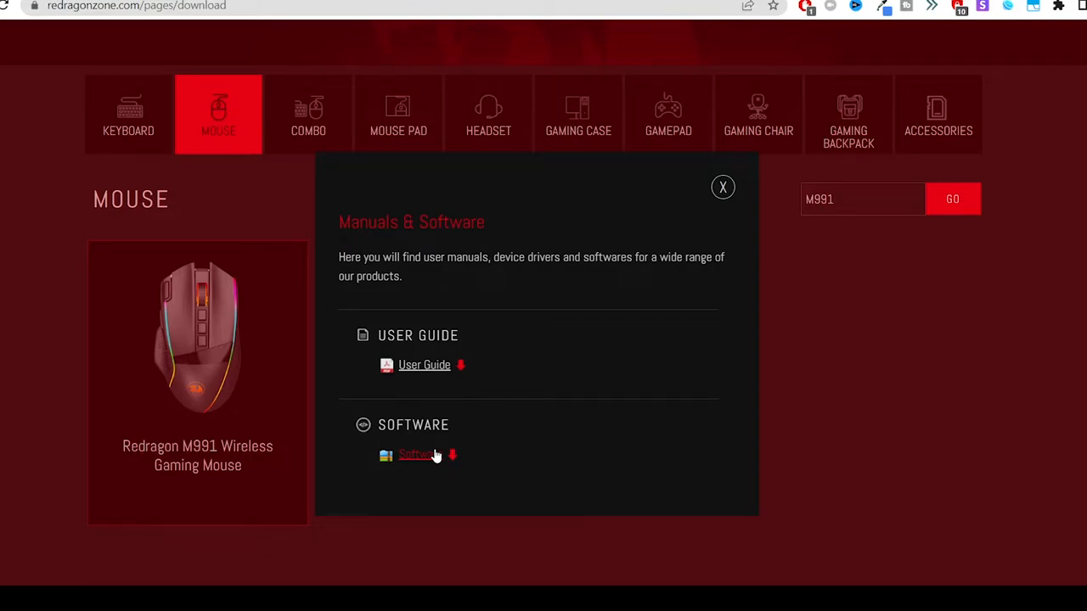
mouse_move(721, 187)
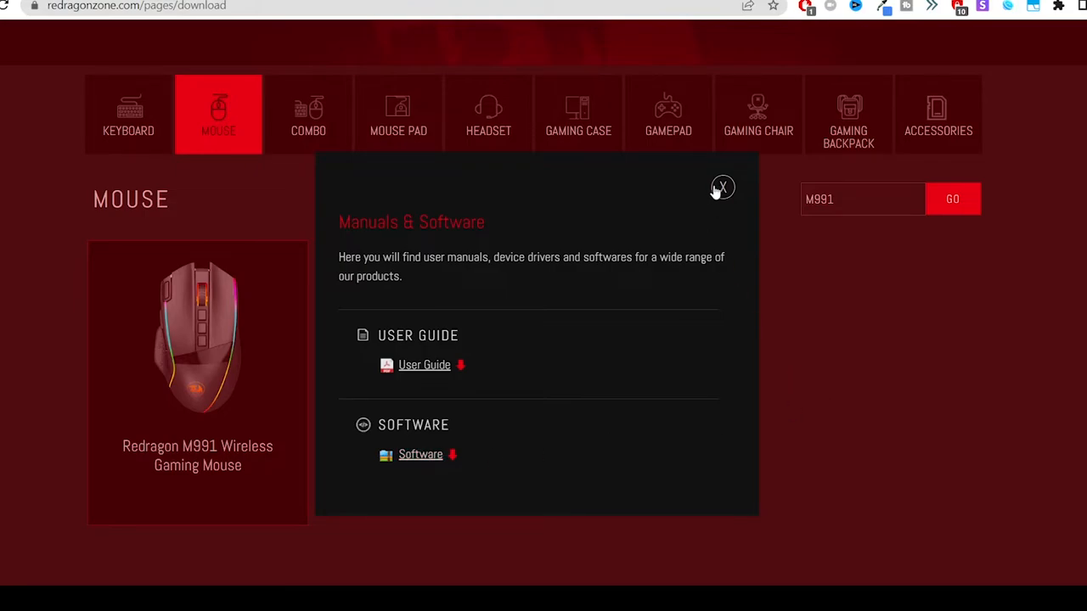
left_click(721, 187)
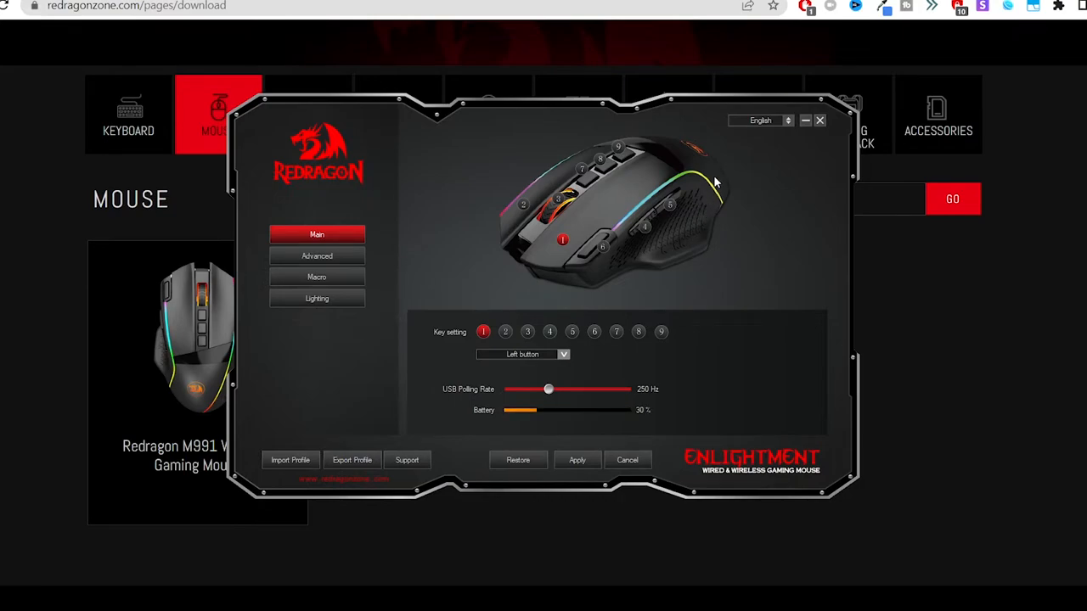
mouse_move(672, 130)
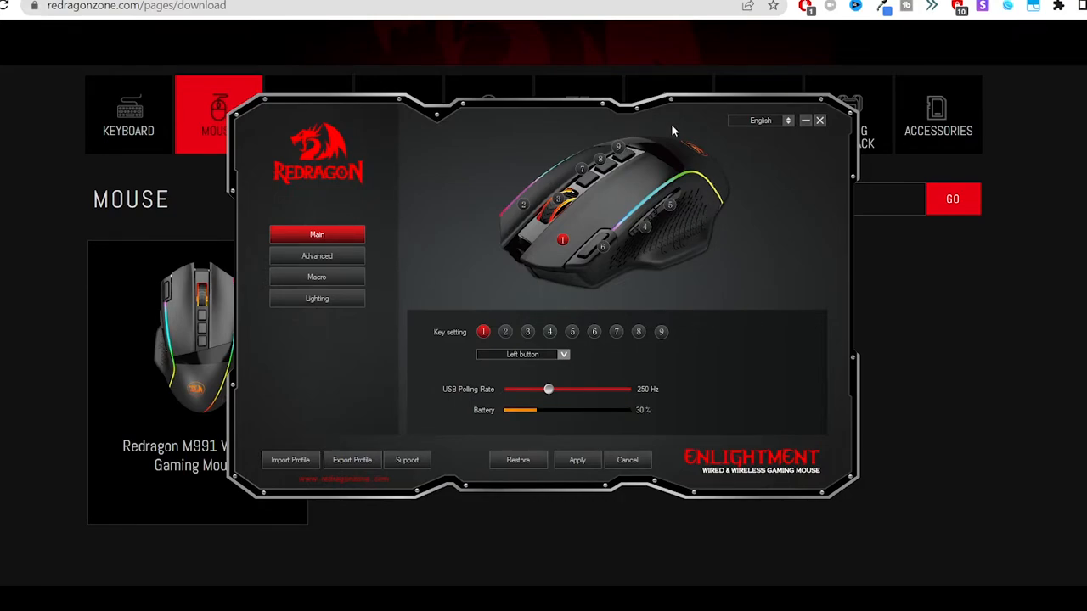
mouse_move(609, 173)
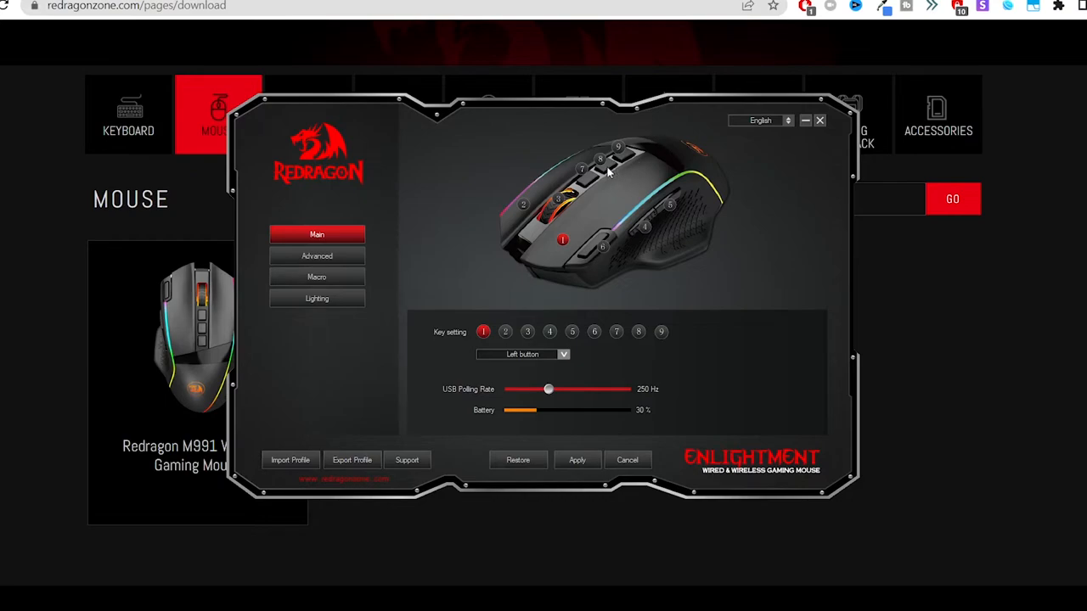
mouse_move(295, 225)
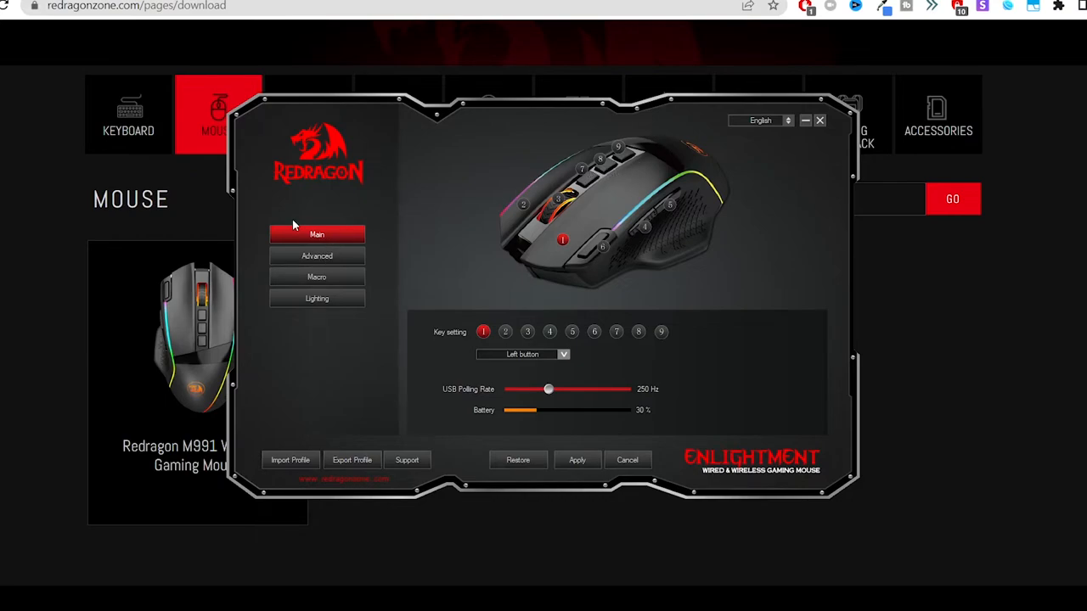
mouse_move(441, 304)
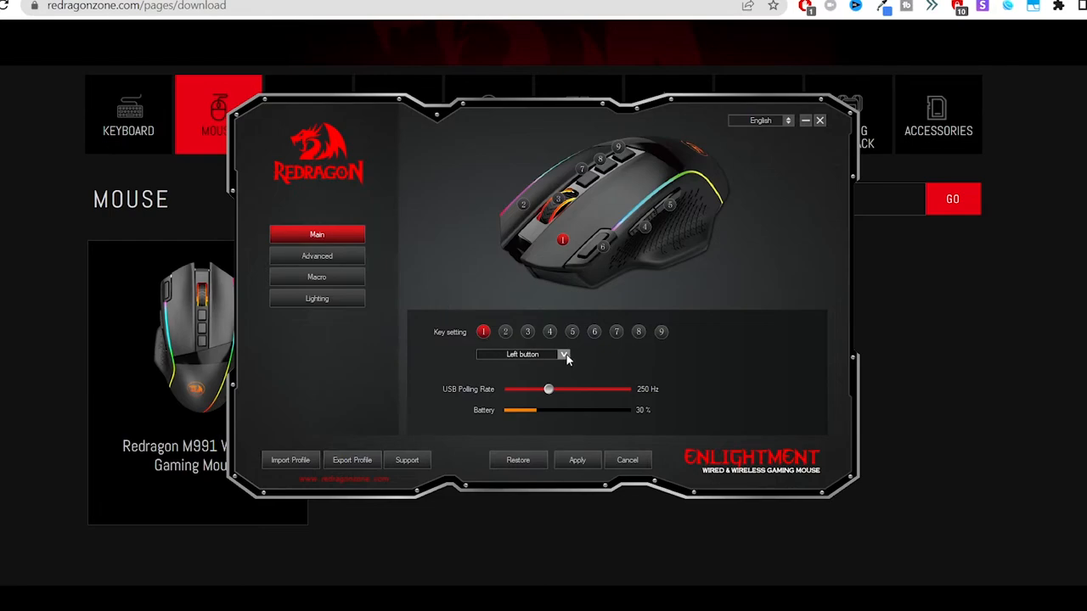
Step: View the M991 Main tab key settings, polling rate and battery, then move to Advanced
left_click(564, 354)
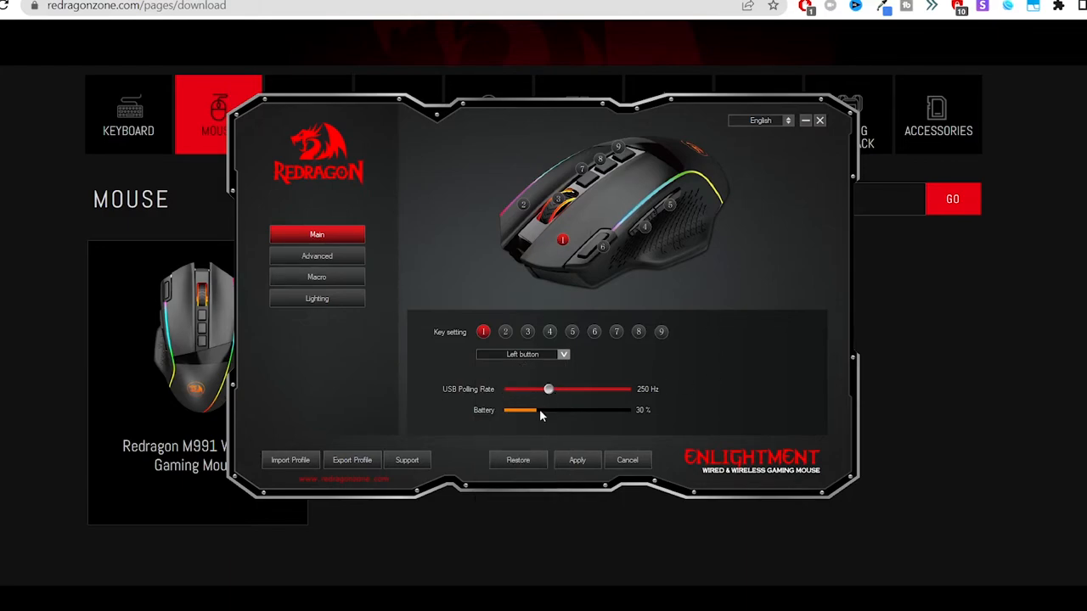
left_click(317, 255)
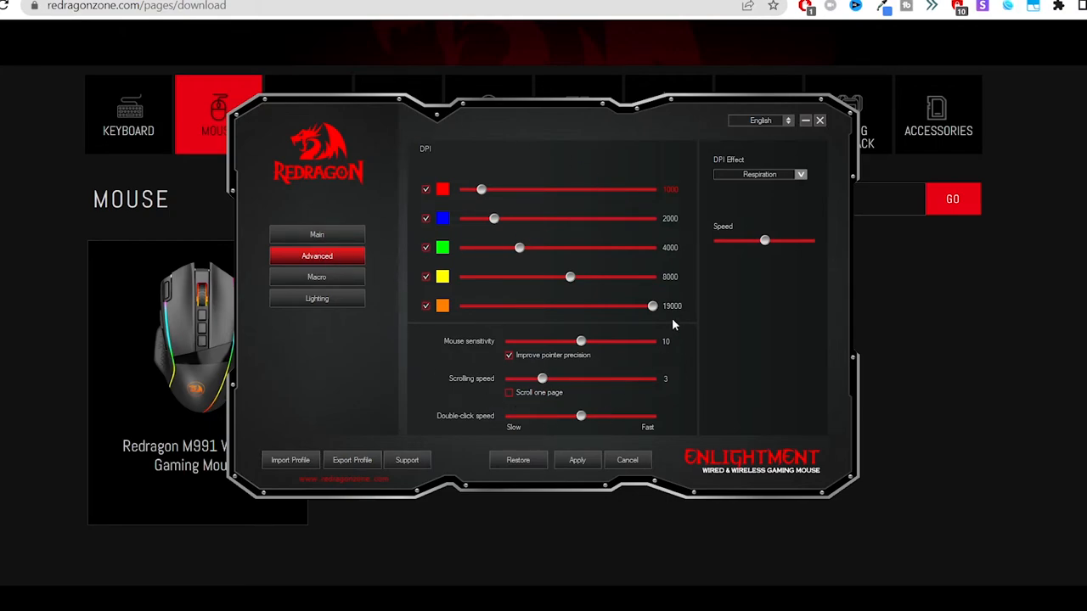
mouse_move(485, 399)
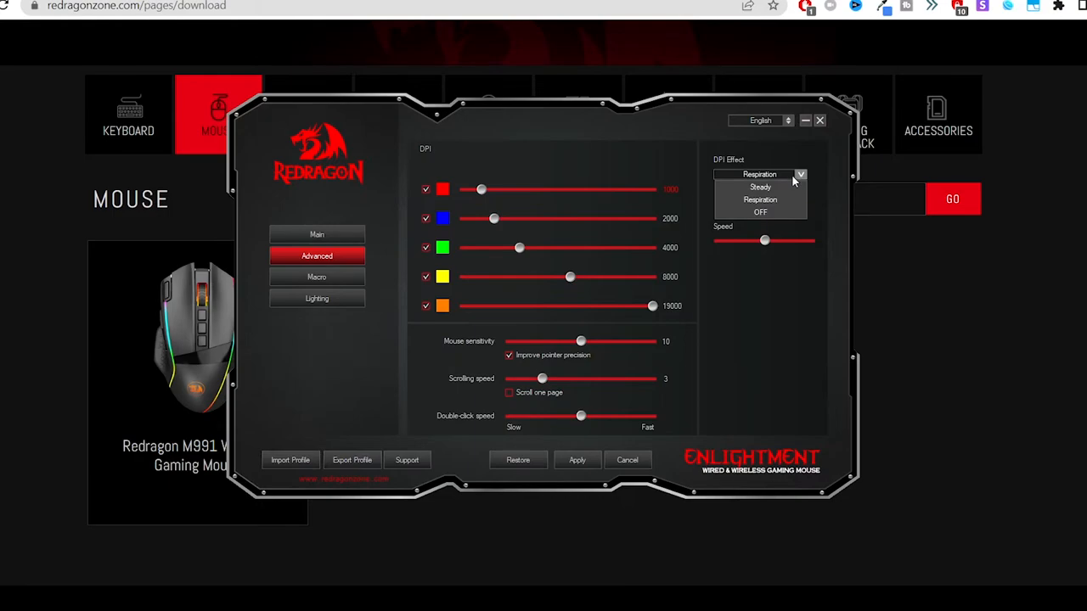
mouse_move(316, 277)
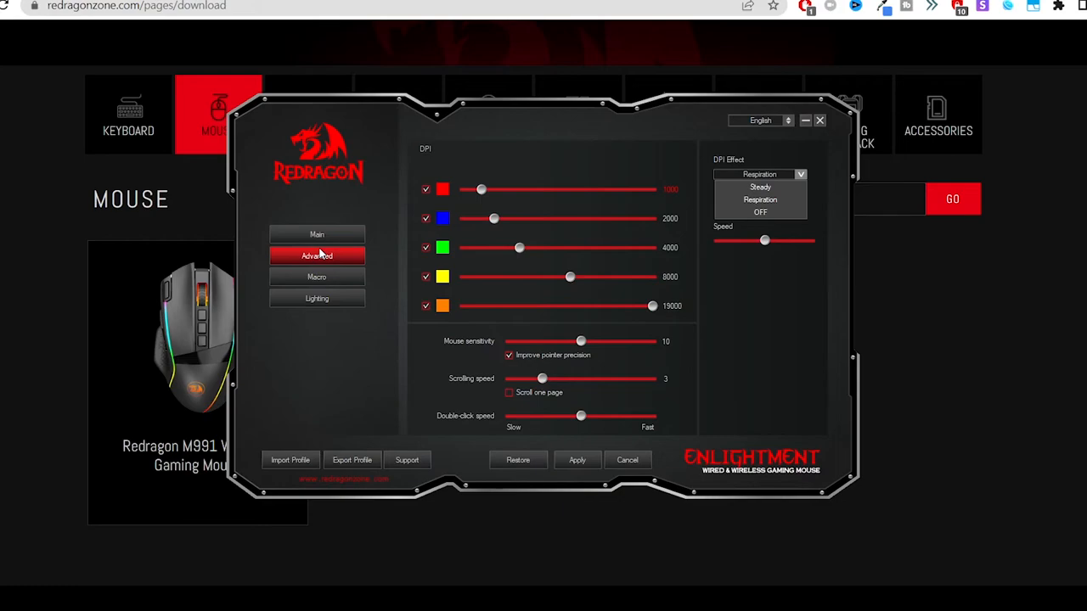
Step: Leave the DPI Effect unchanged after viewing its choices and move to the Macro page
left_click(760, 174)
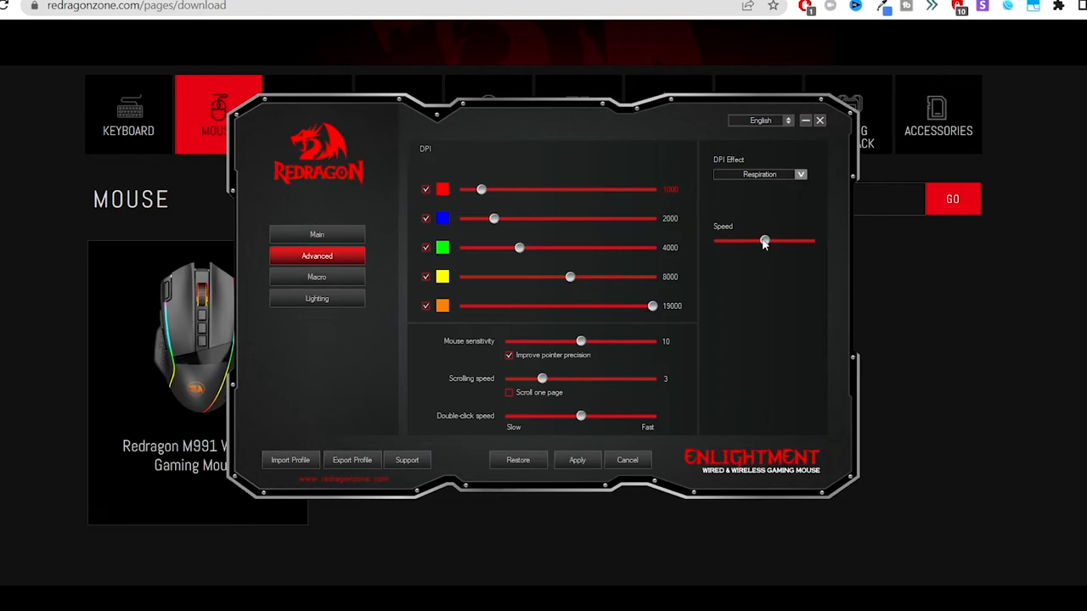
left_click(317, 277)
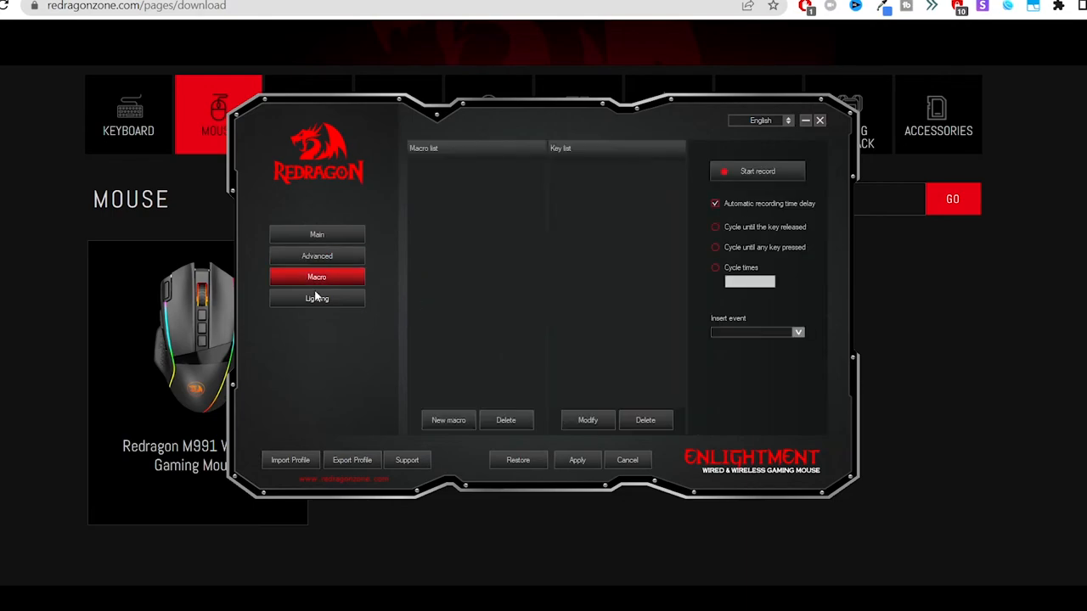
Step: Show the Lighting settings and keep the LED effect on Streaming after viewing the options
left_click(317, 298)
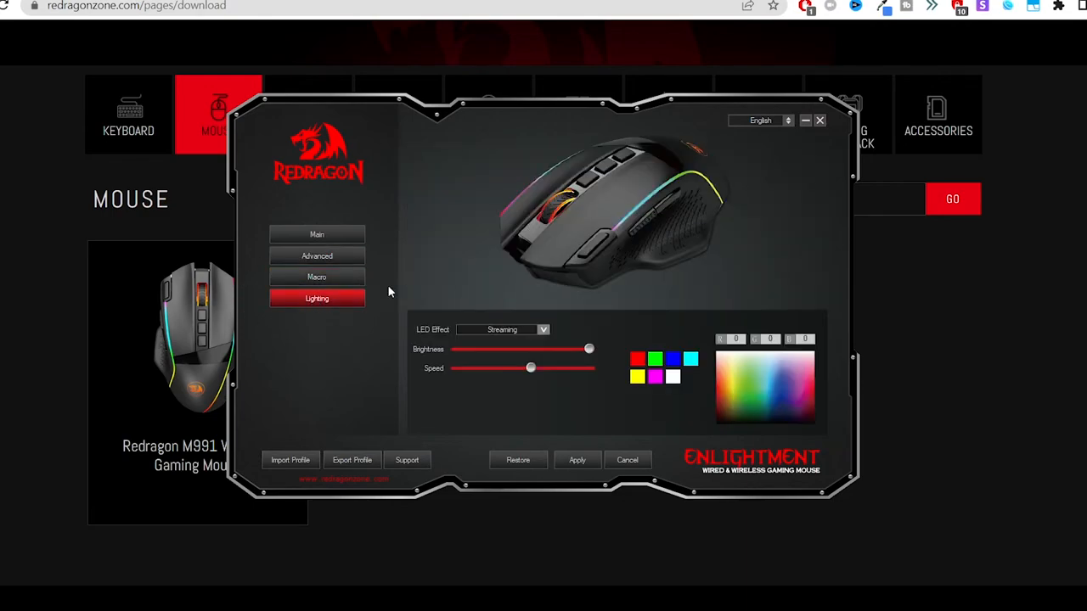
left_click(542, 330)
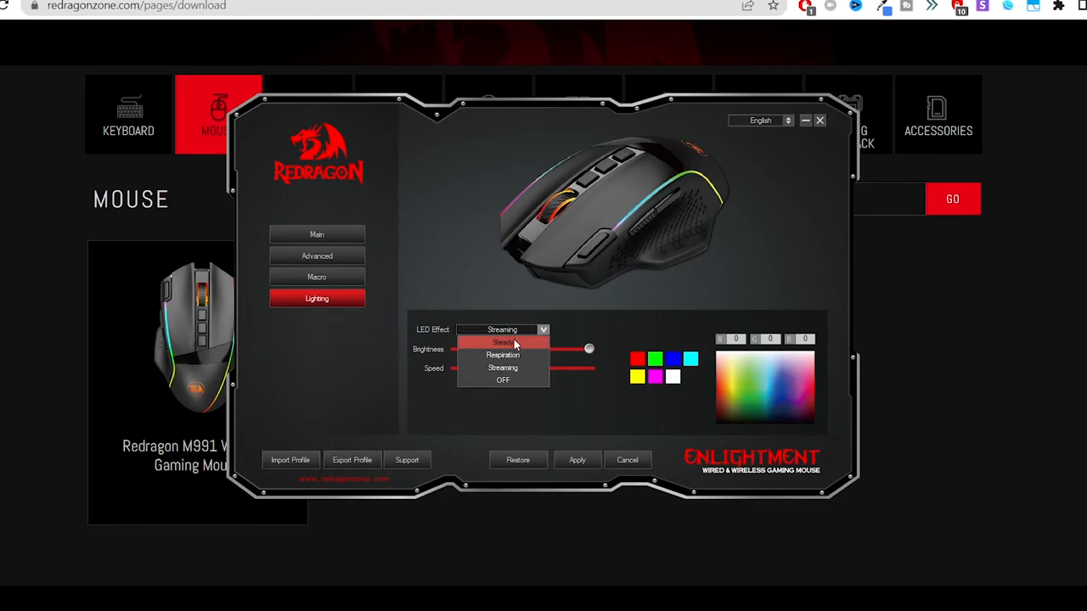
left_click(502, 367)
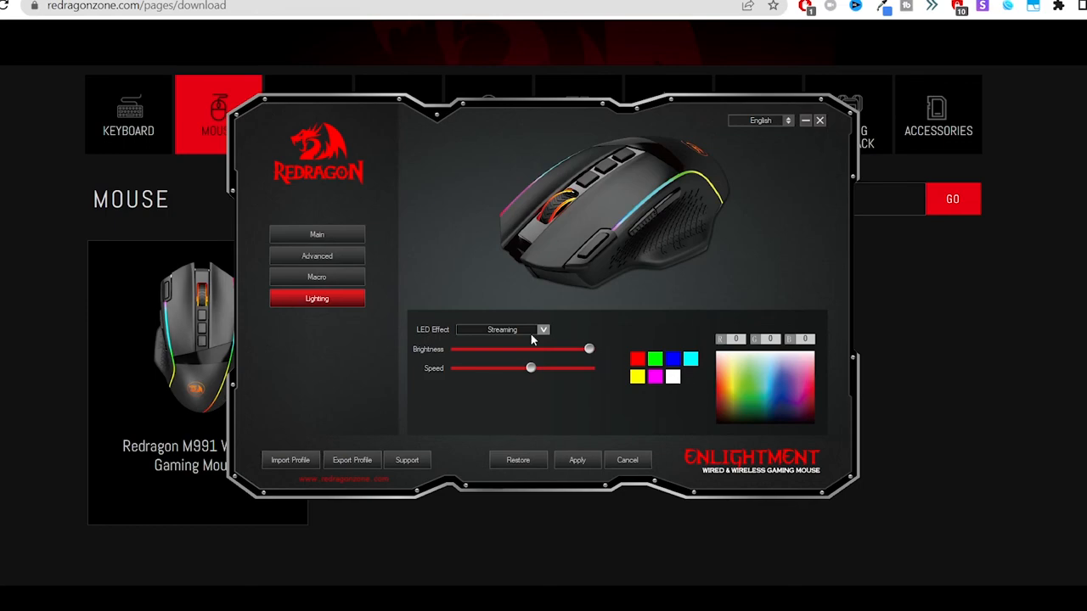
mouse_move(484, 451)
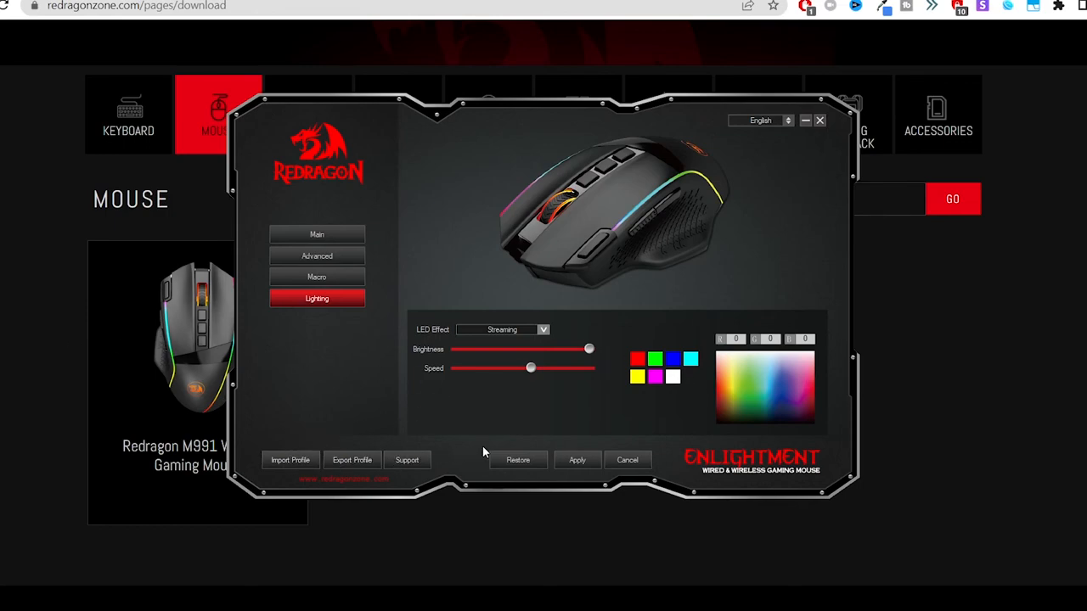
mouse_move(590, 470)
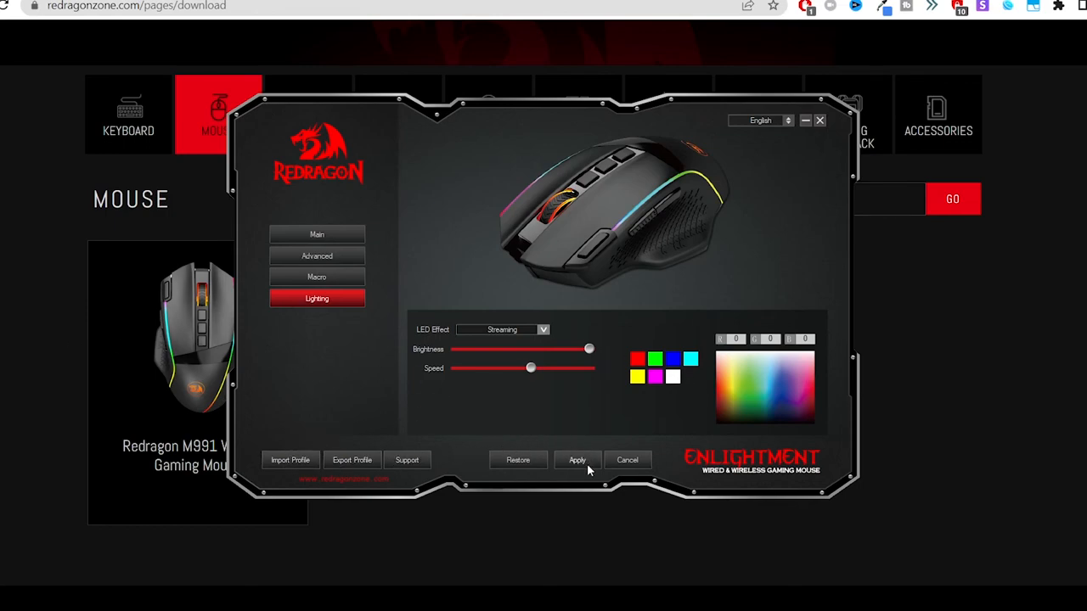
mouse_move(582, 468)
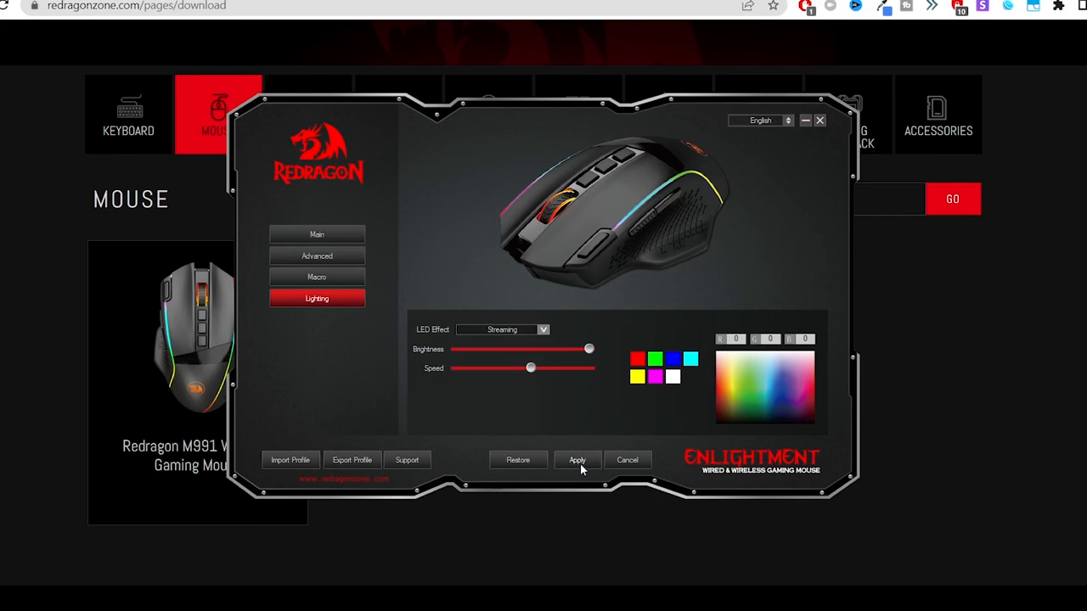
mouse_move(584, 447)
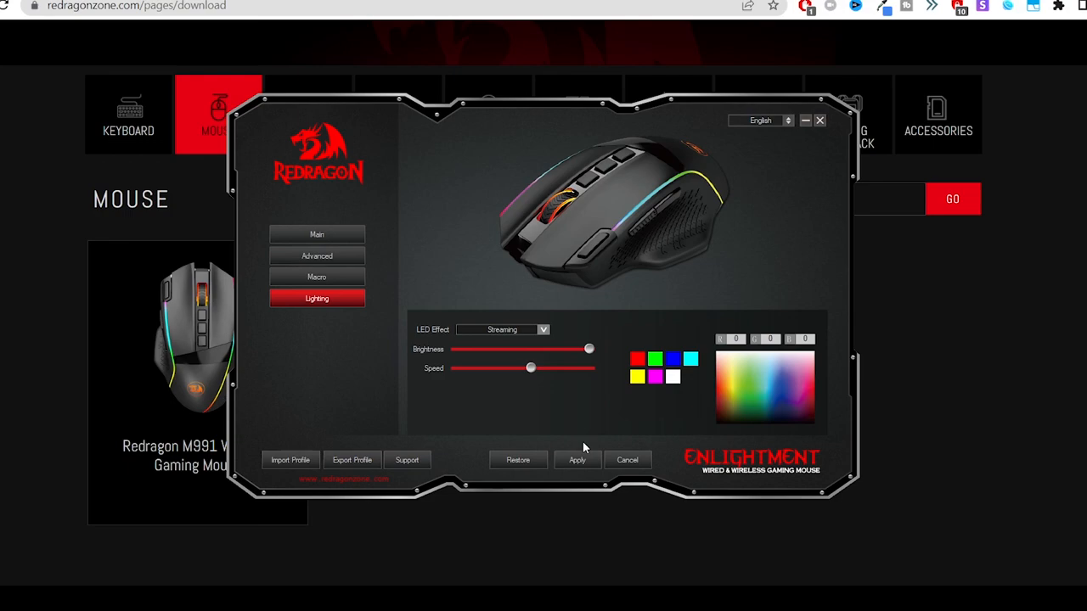
mouse_move(584, 448)
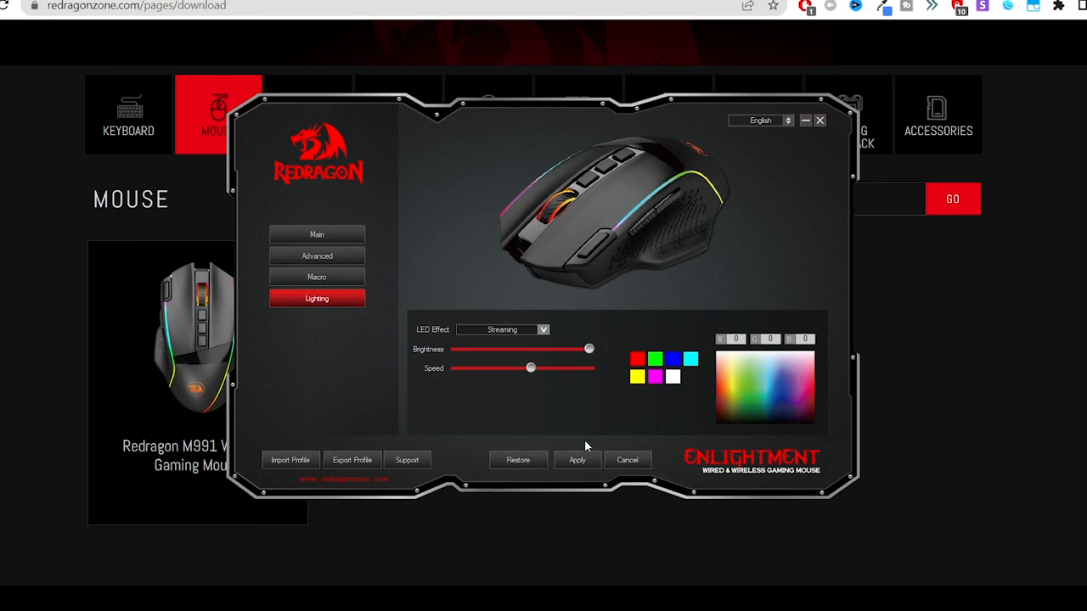